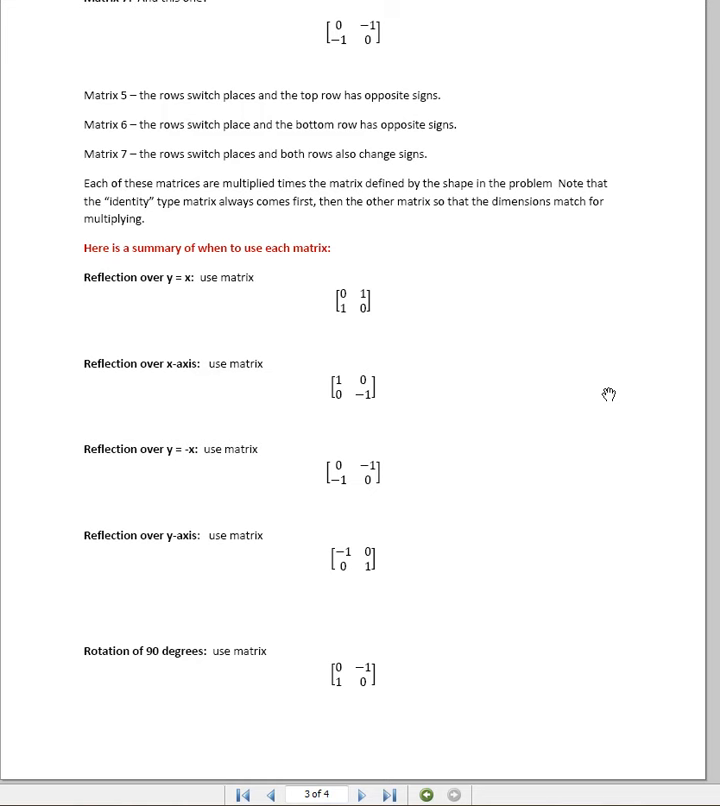
{"action": "mouse_move", "coordinate": [400, 370]}
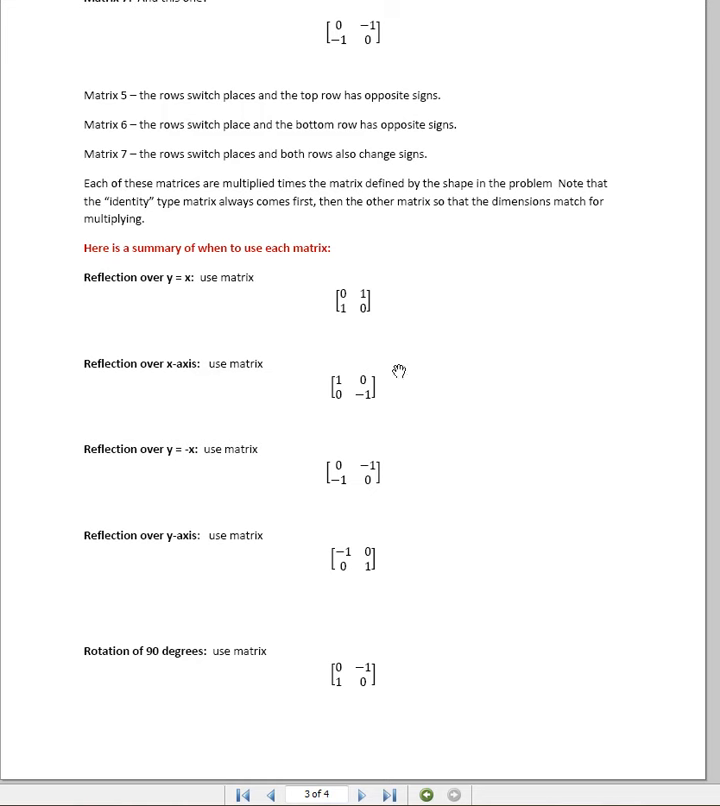
{"action": "mouse_move", "coordinate": [314, 328]}
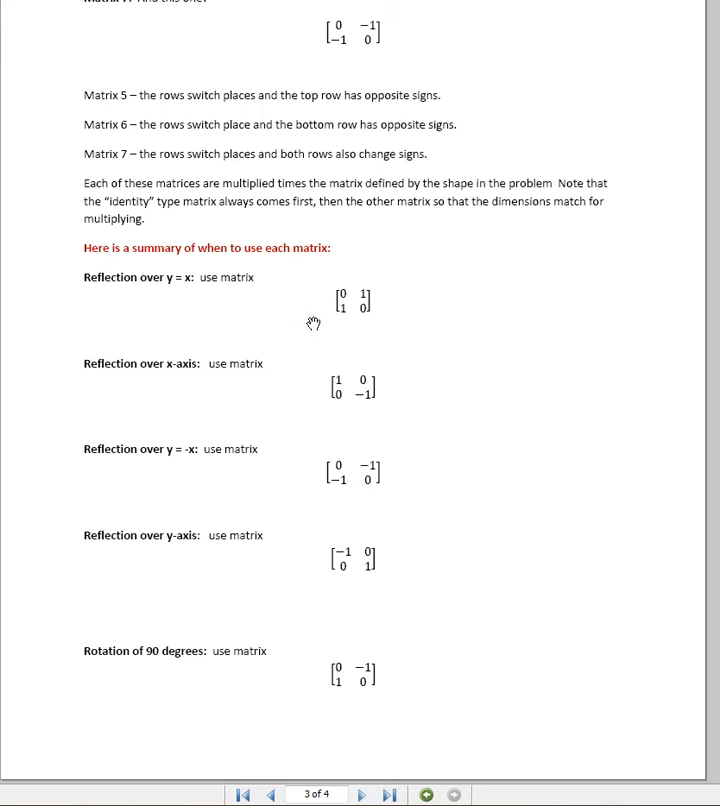
{"action": "mouse_move", "coordinate": [131, 441]}
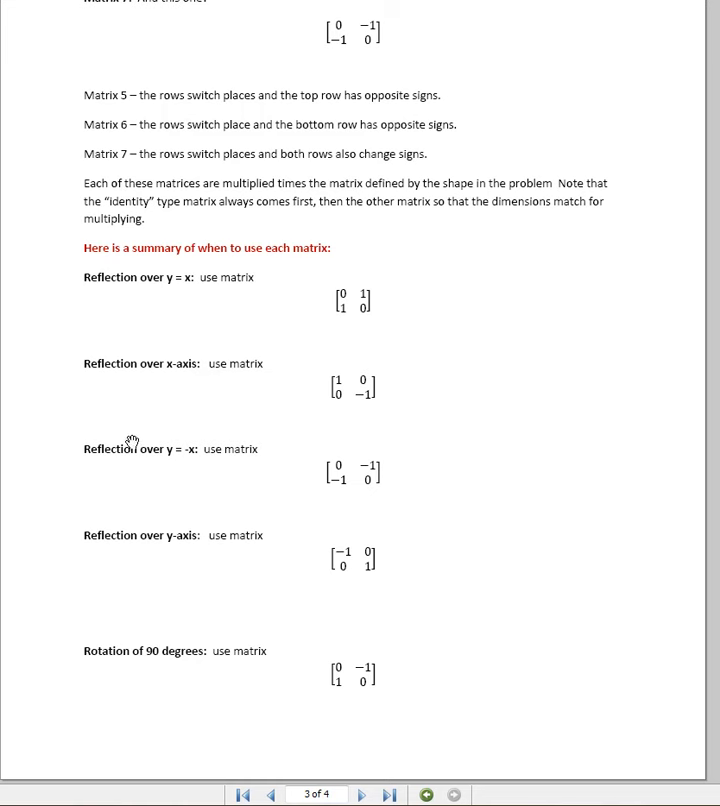
Step: Advance to page 4 and review the 180° and 270° rotation matrices with worked examples
{"action": "scroll", "scroll_direction": "up", "scroll_amount": 3}
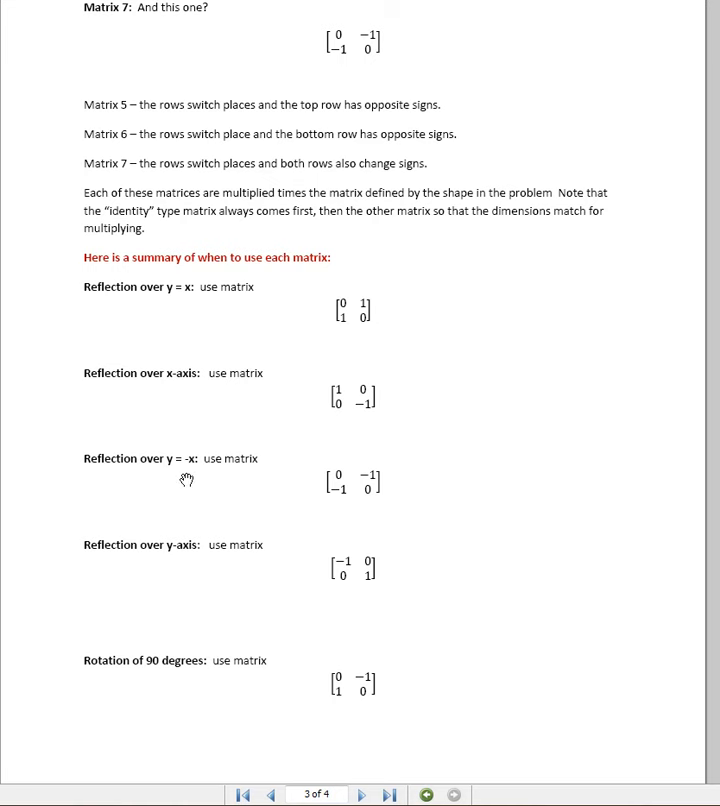
{"action": "mouse_move", "coordinate": [195, 480]}
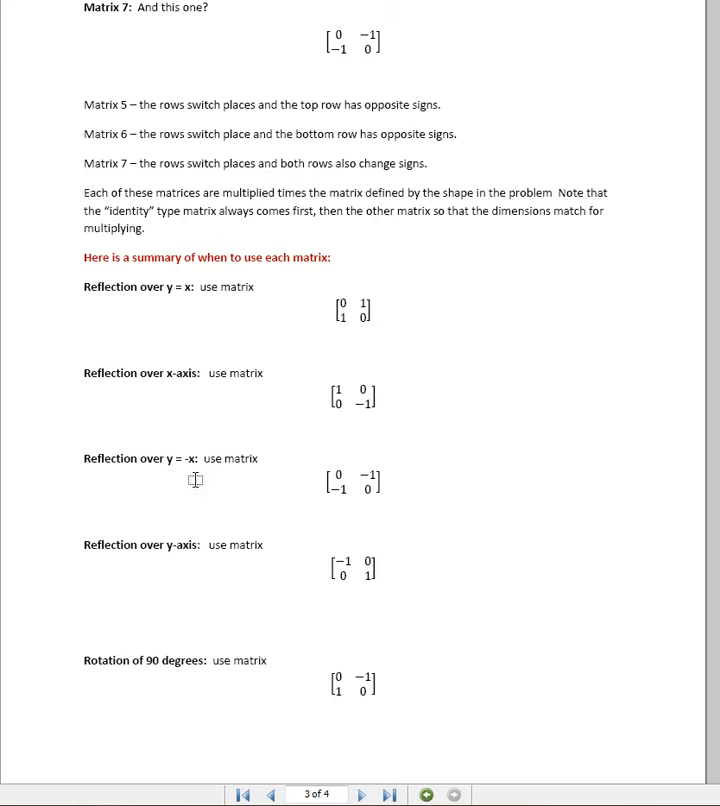
{"action": "mouse_move", "coordinate": [238, 517]}
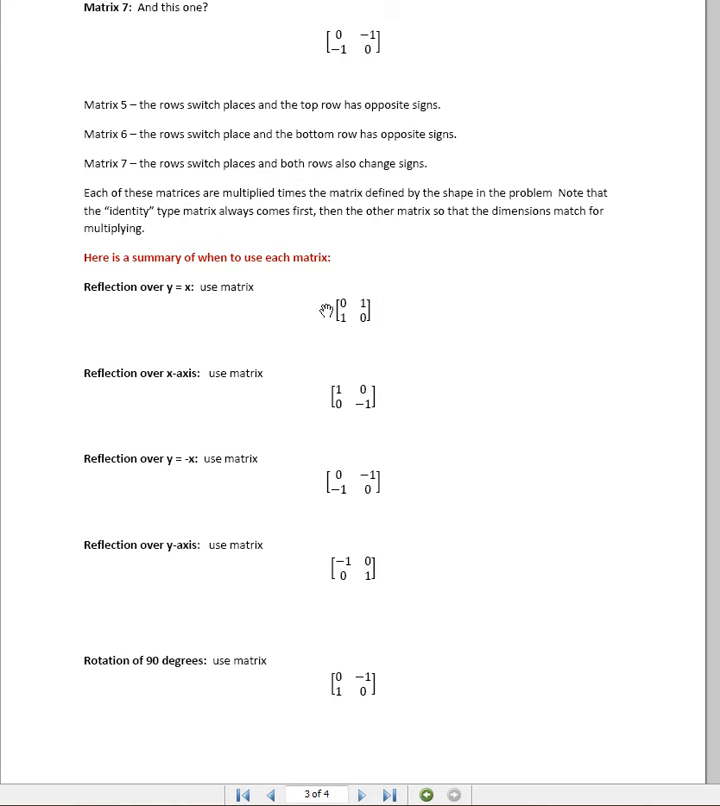
{"action": "mouse_move", "coordinate": [575, 307]}
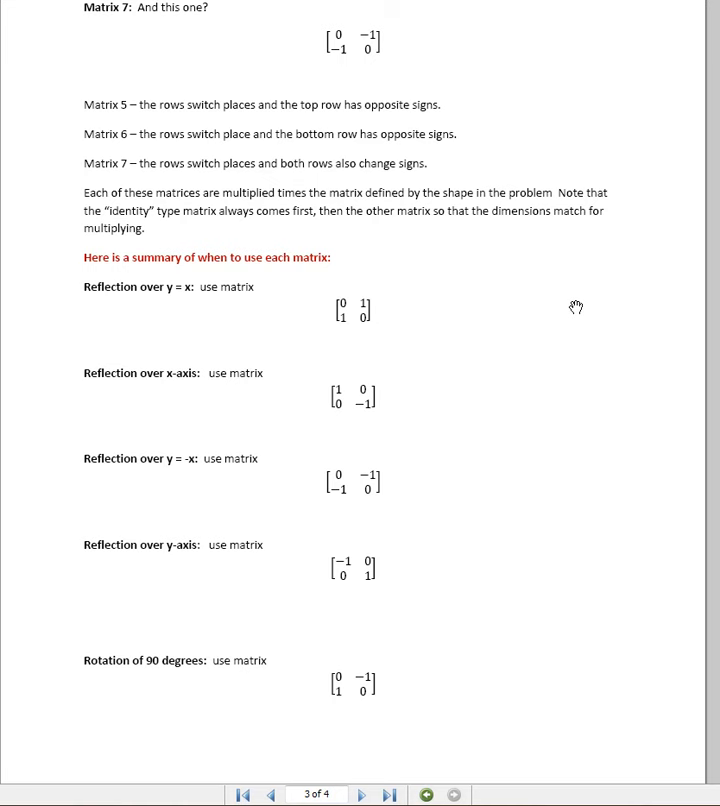
{"action": "mouse_move", "coordinate": [570, 310]}
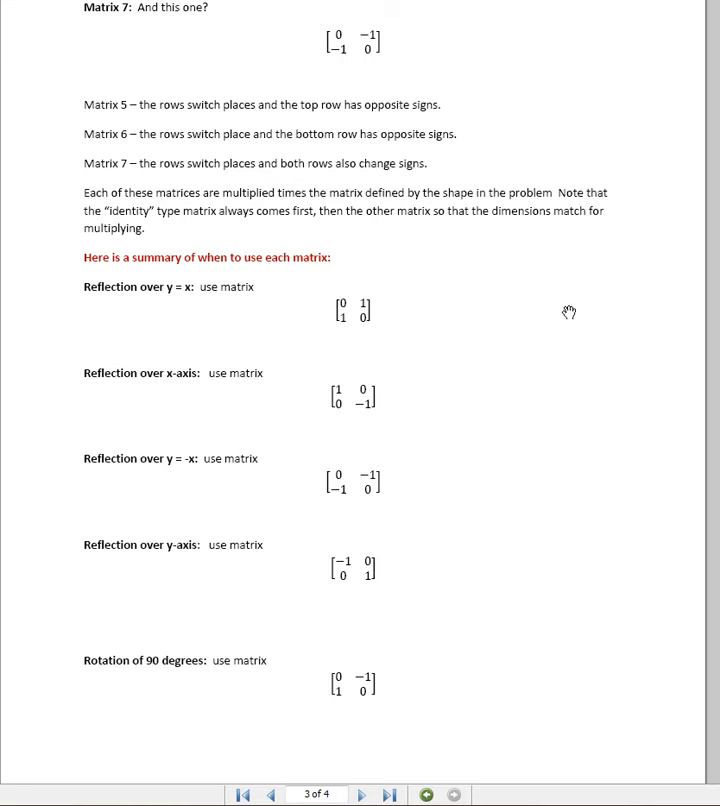
{"action": "mouse_move", "coordinate": [365, 358]}
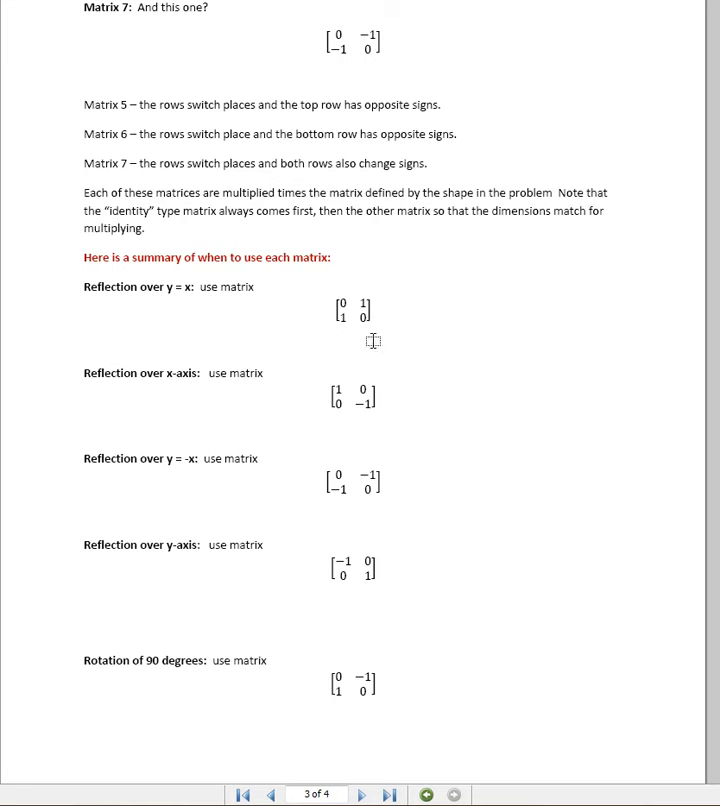
{"action": "mouse_move", "coordinate": [322, 302]}
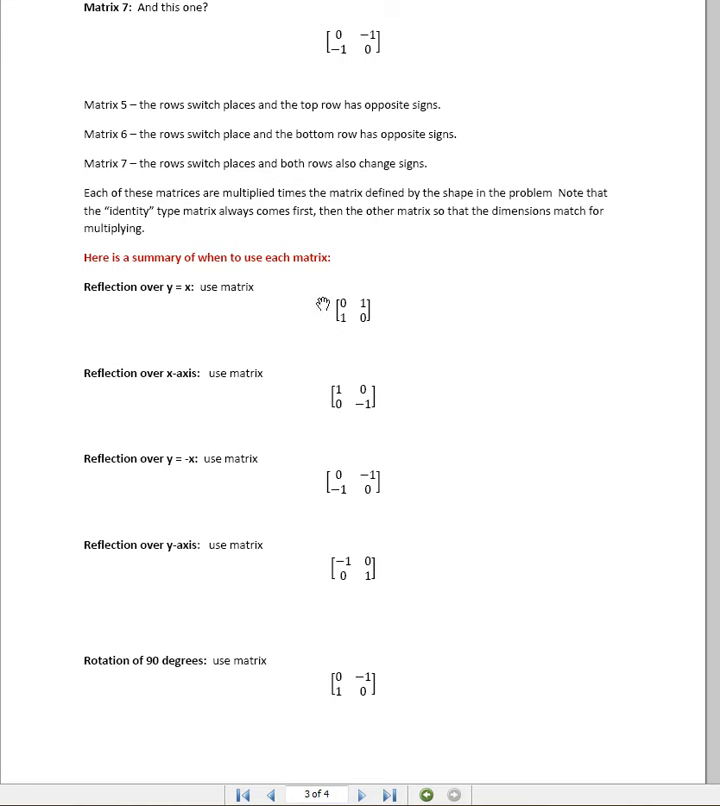
{"action": "mouse_move", "coordinate": [340, 302]}
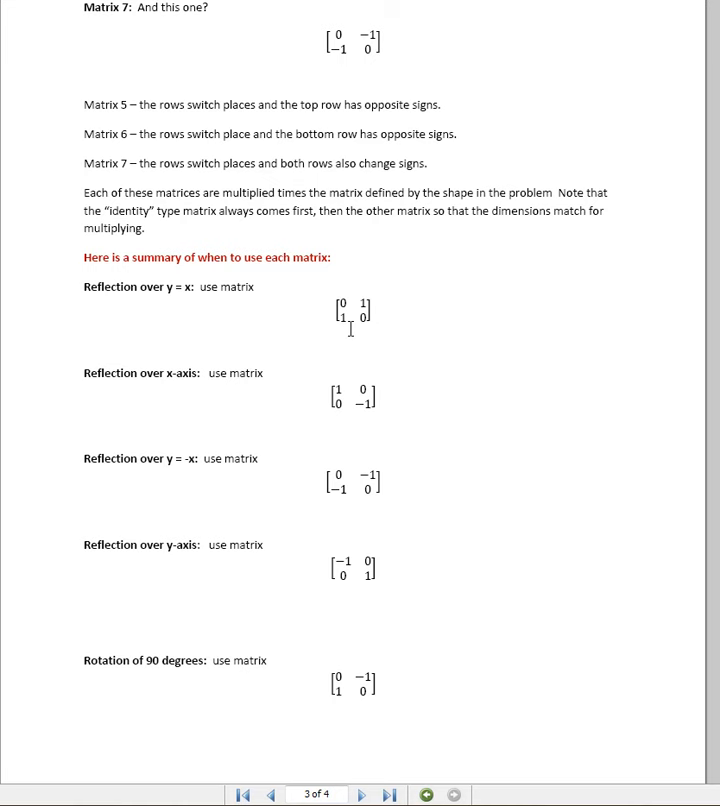
{"action": "mouse_move", "coordinate": [237, 408]}
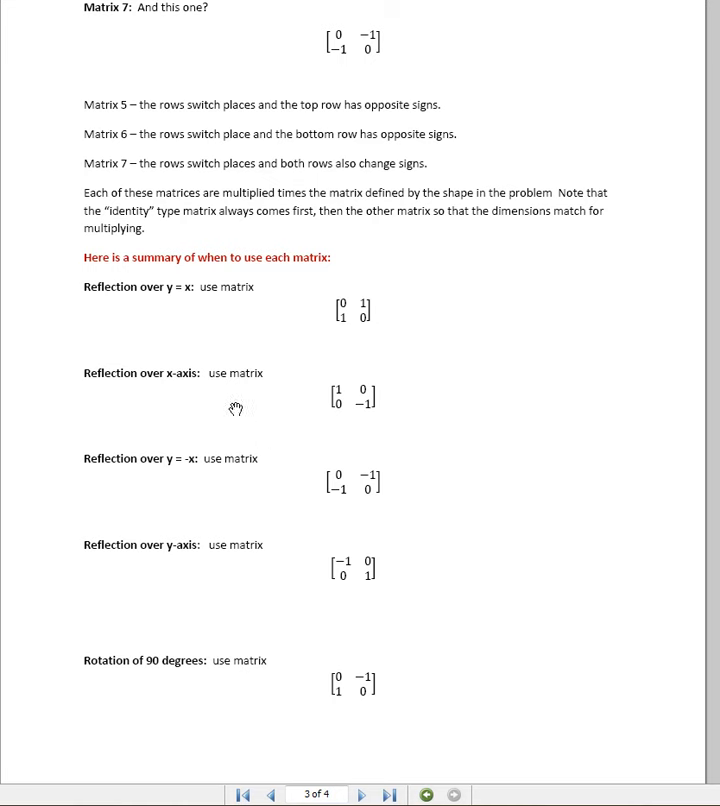
{"action": "mouse_move", "coordinate": [195, 390]}
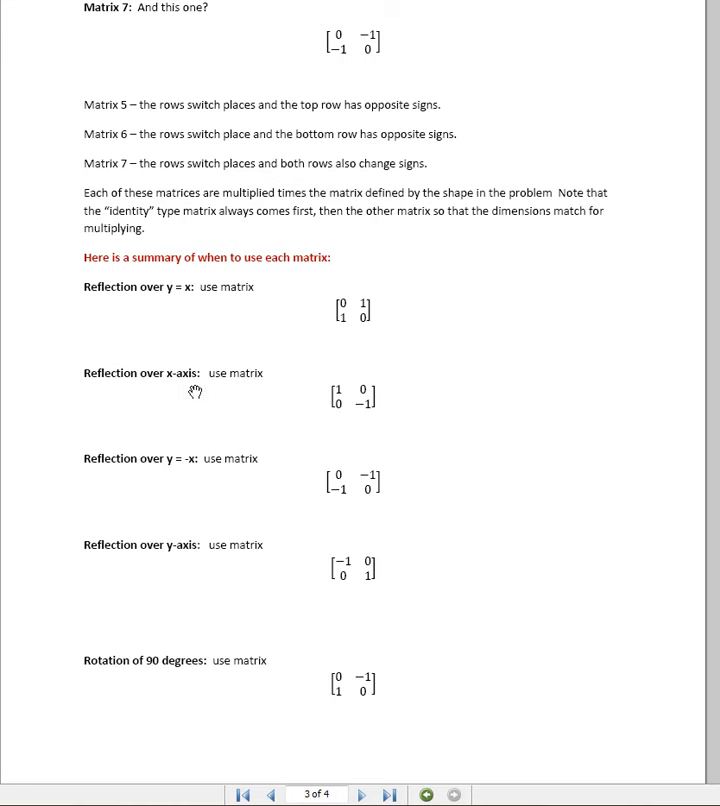
{"action": "mouse_move", "coordinate": [322, 381]}
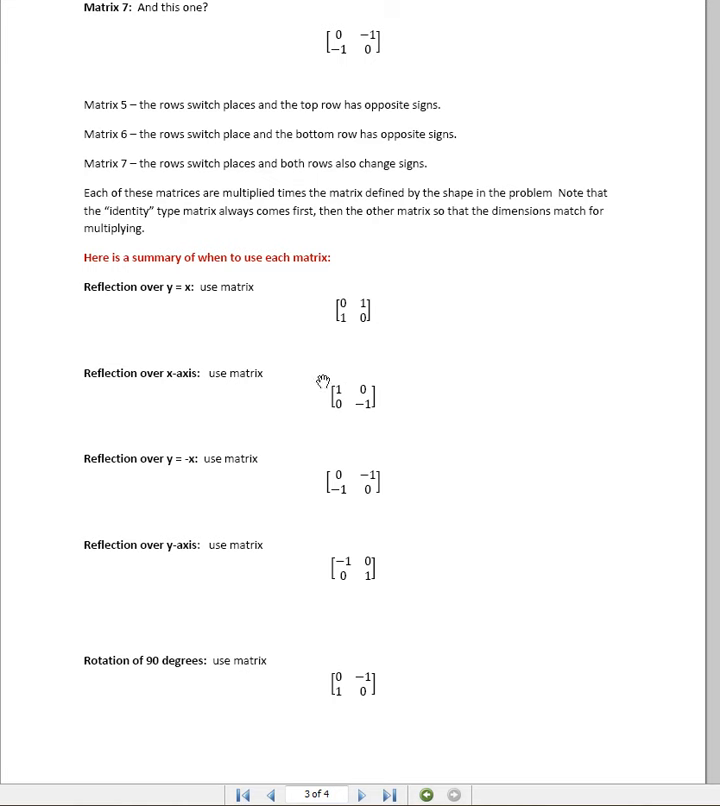
{"action": "mouse_move", "coordinate": [338, 400]}
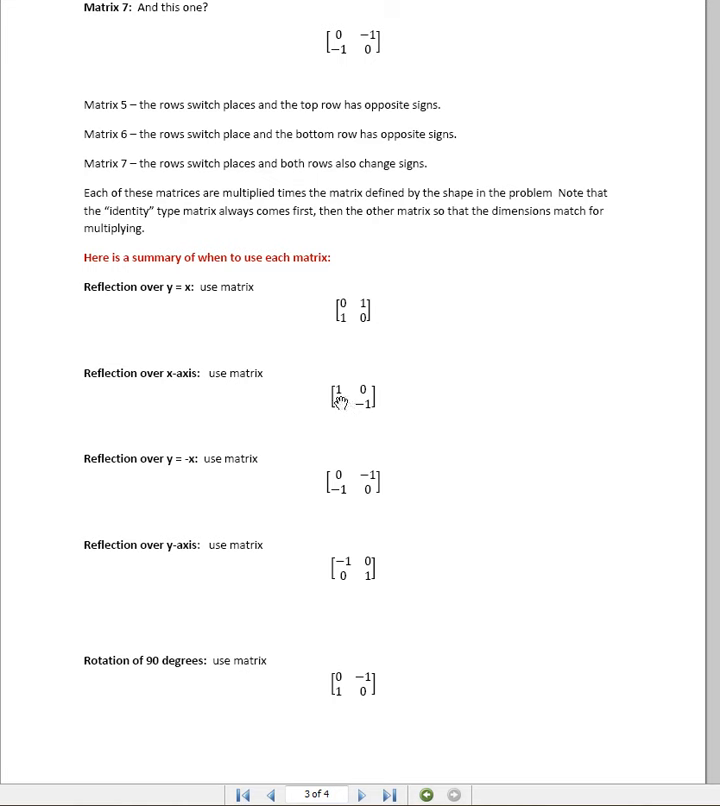
{"action": "mouse_move", "coordinate": [383, 412]}
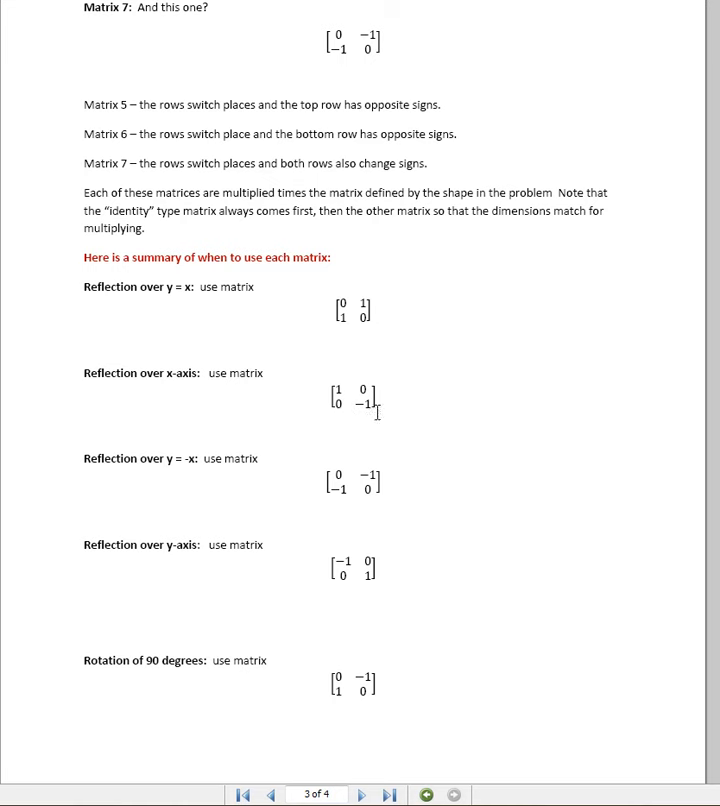
{"action": "mouse_move", "coordinate": [333, 400]}
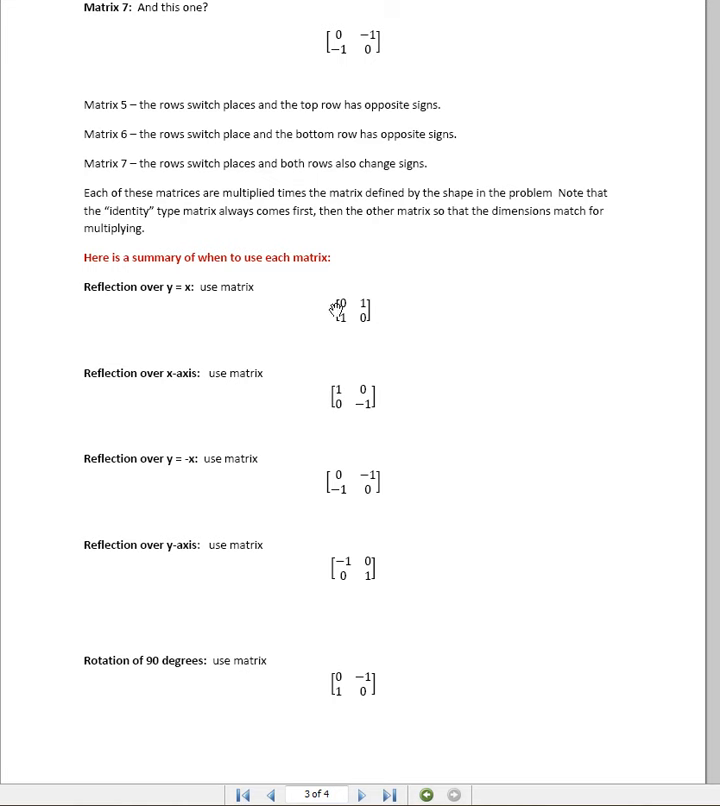
{"action": "mouse_move", "coordinate": [335, 390]}
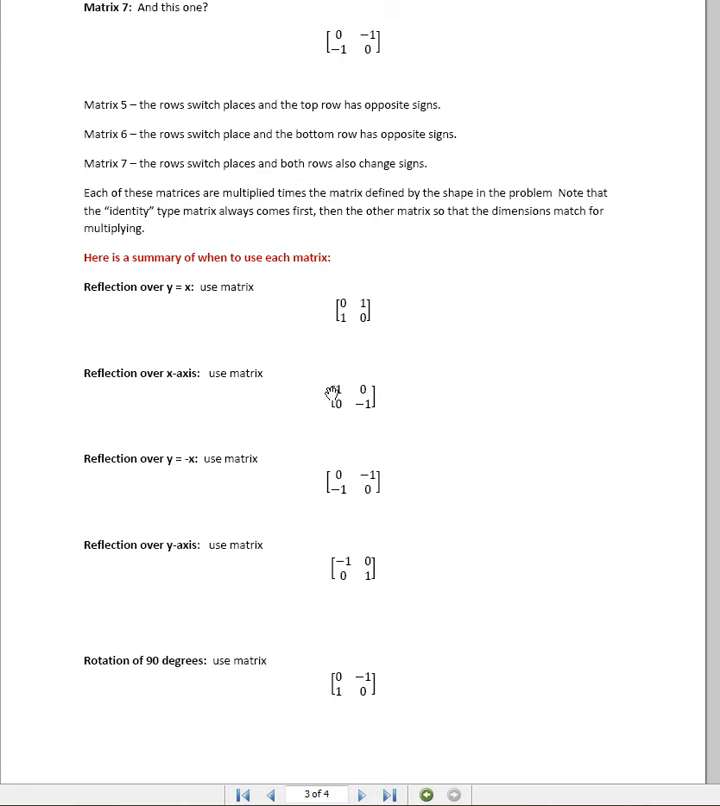
{"action": "mouse_move", "coordinate": [360, 415]}
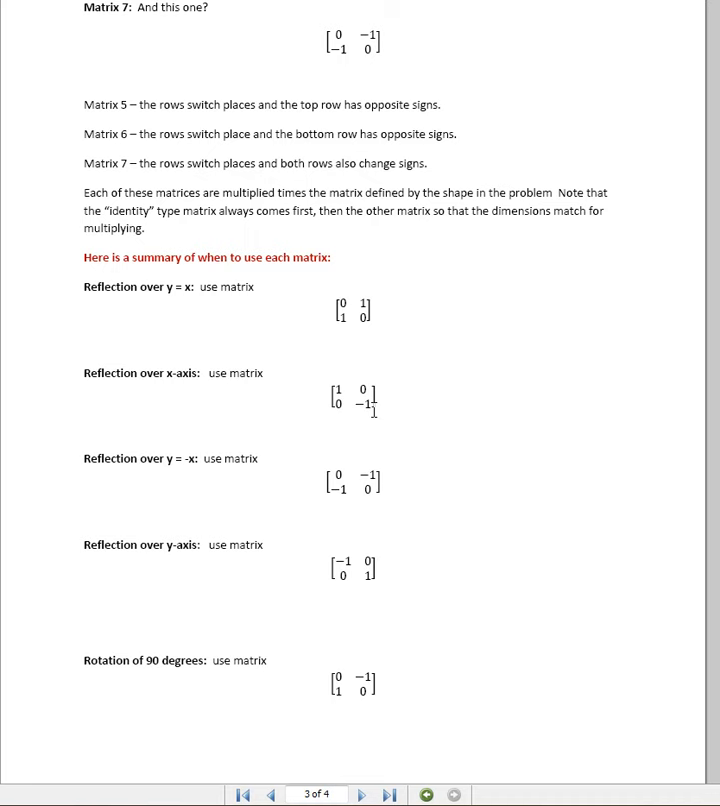
{"action": "scroll", "scroll_direction": "up", "scroll_amount": 3}
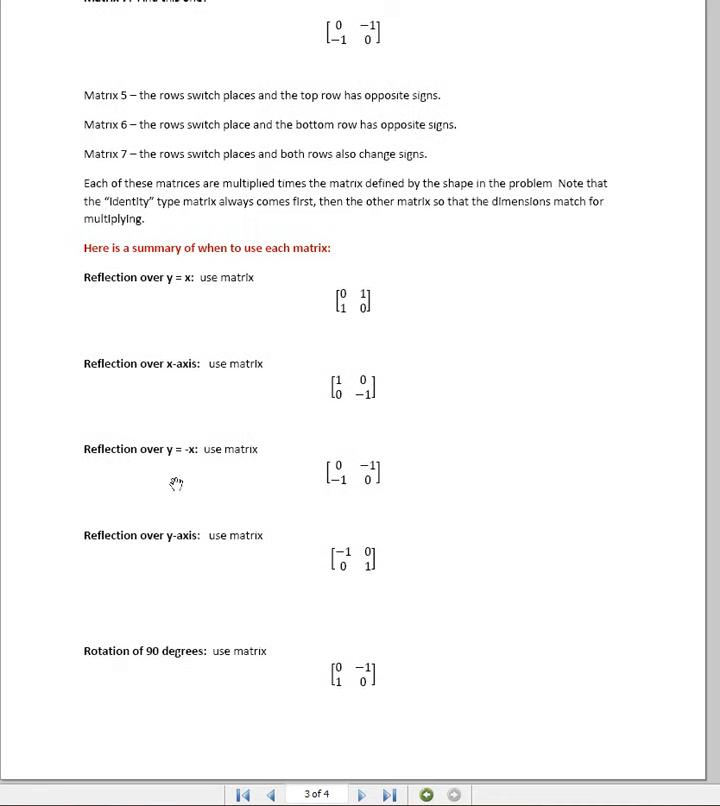
{"action": "mouse_move", "coordinate": [272, 472]}
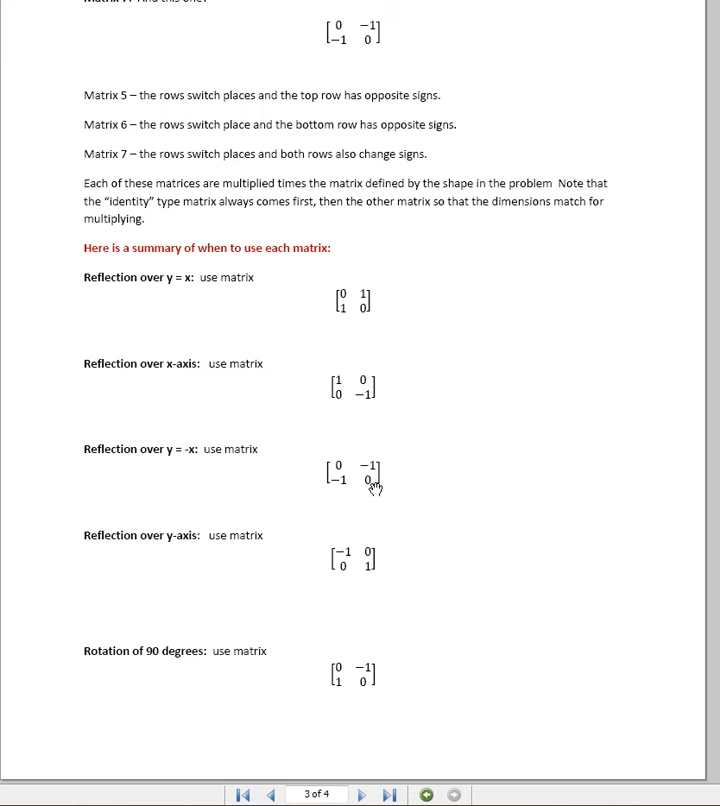
{"action": "mouse_move", "coordinate": [375, 488]}
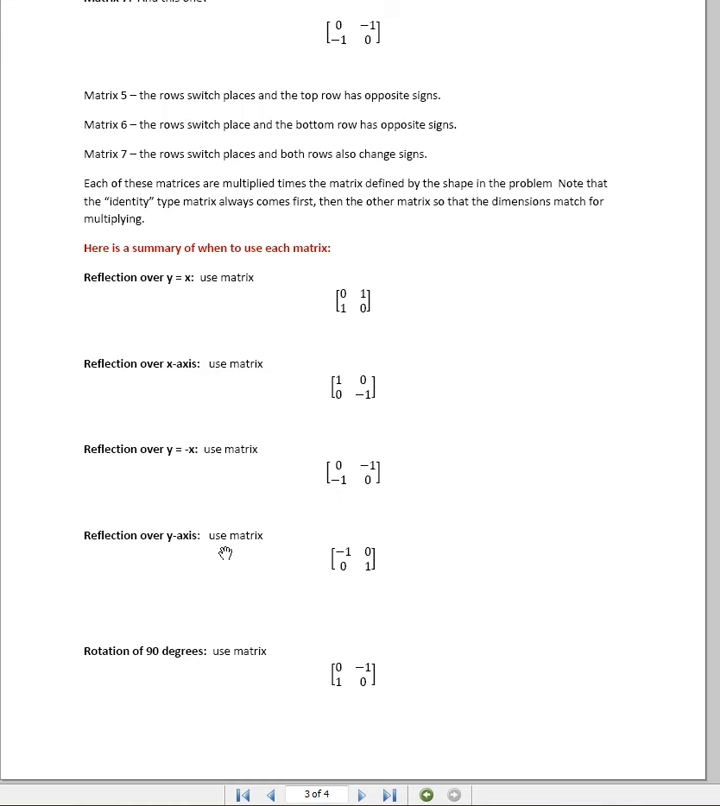
{"action": "mouse_move", "coordinate": [377, 582]}
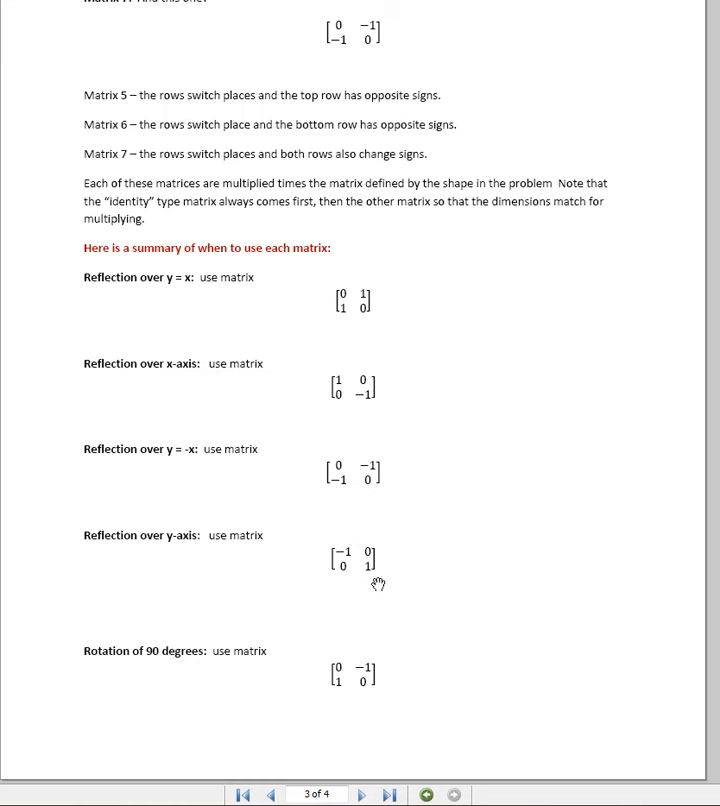
{"action": "mouse_move", "coordinate": [360, 560]}
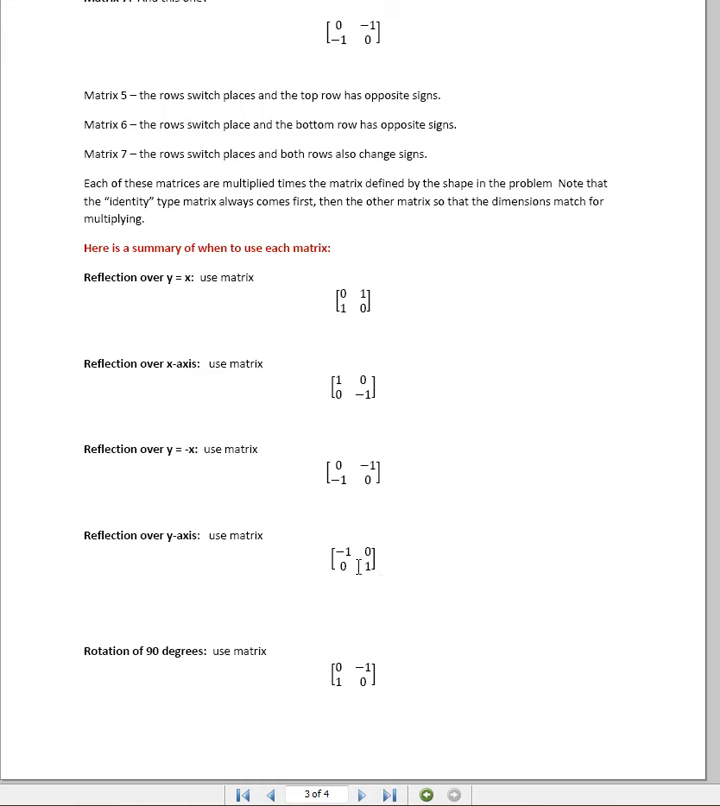
{"action": "mouse_move", "coordinate": [416, 590]}
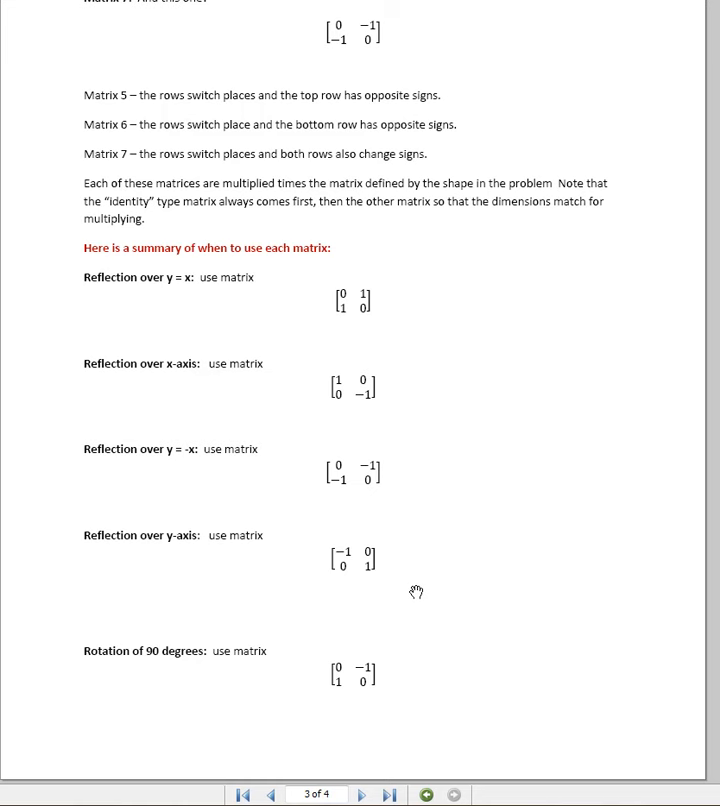
{"action": "mouse_move", "coordinate": [350, 567]}
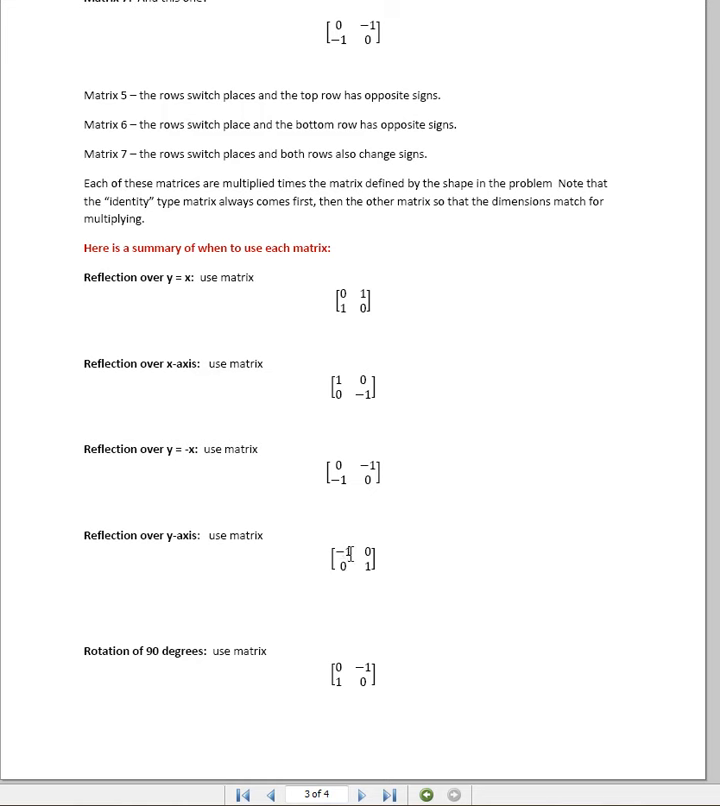
{"action": "mouse_move", "coordinate": [377, 617]}
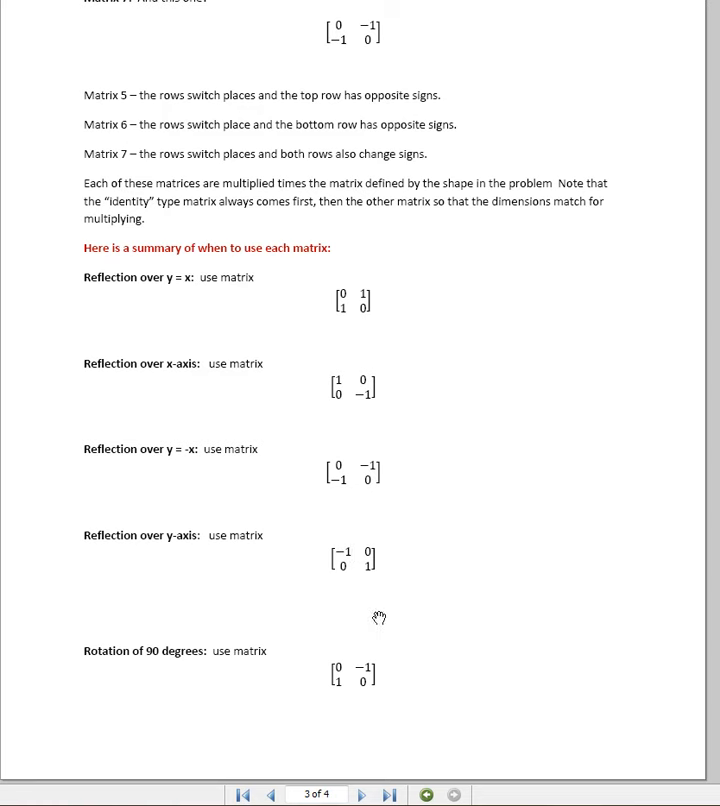
{"action": "mouse_move", "coordinate": [235, 683]}
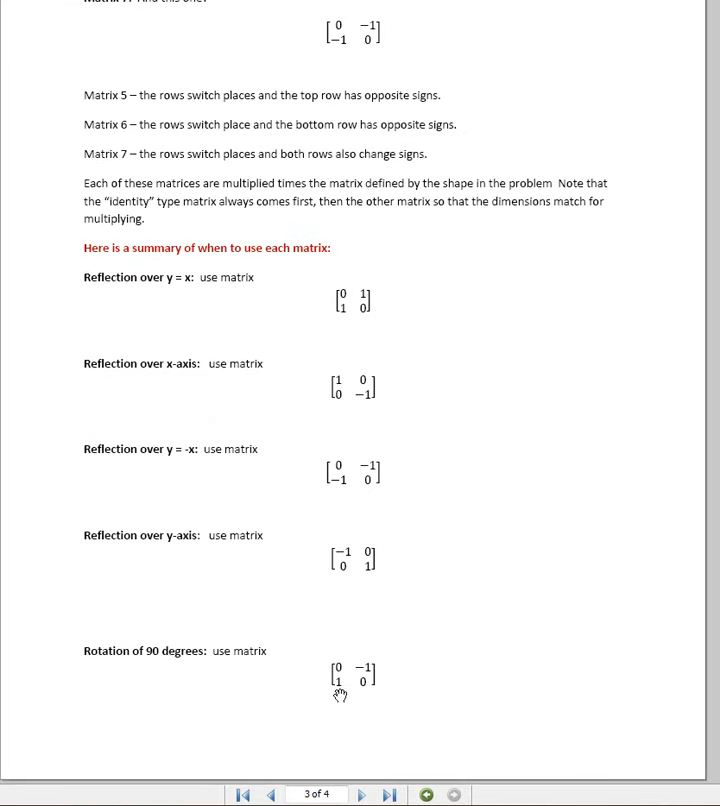
{"action": "mouse_move", "coordinate": [375, 692]}
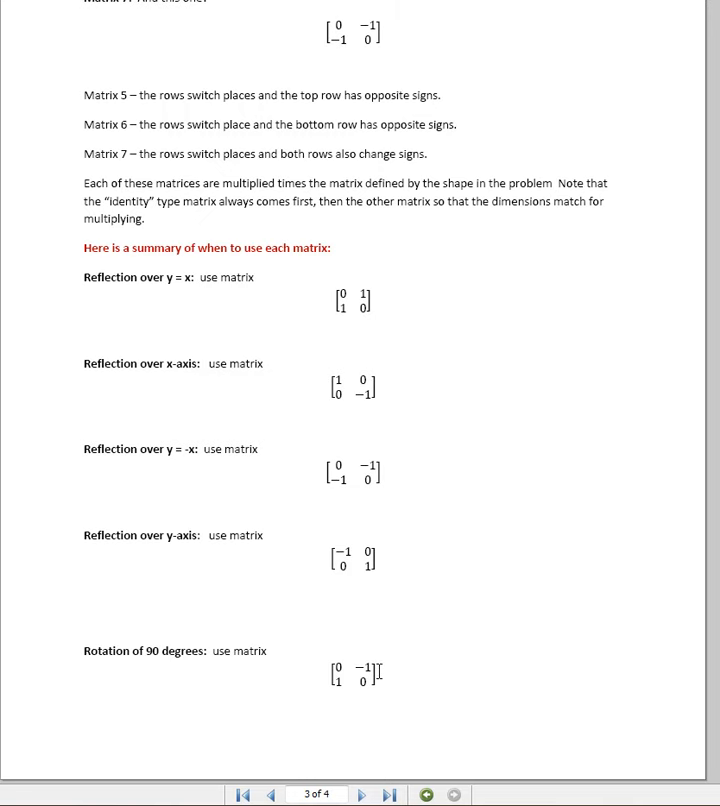
{"action": "left_click", "coordinate": [352, 794]}
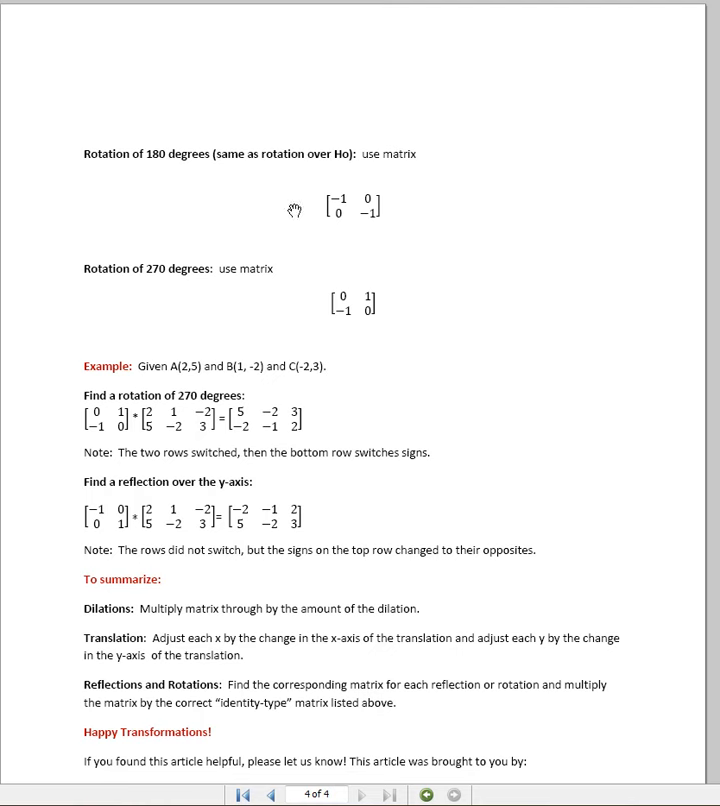
{"action": "mouse_move", "coordinate": [340, 213]}
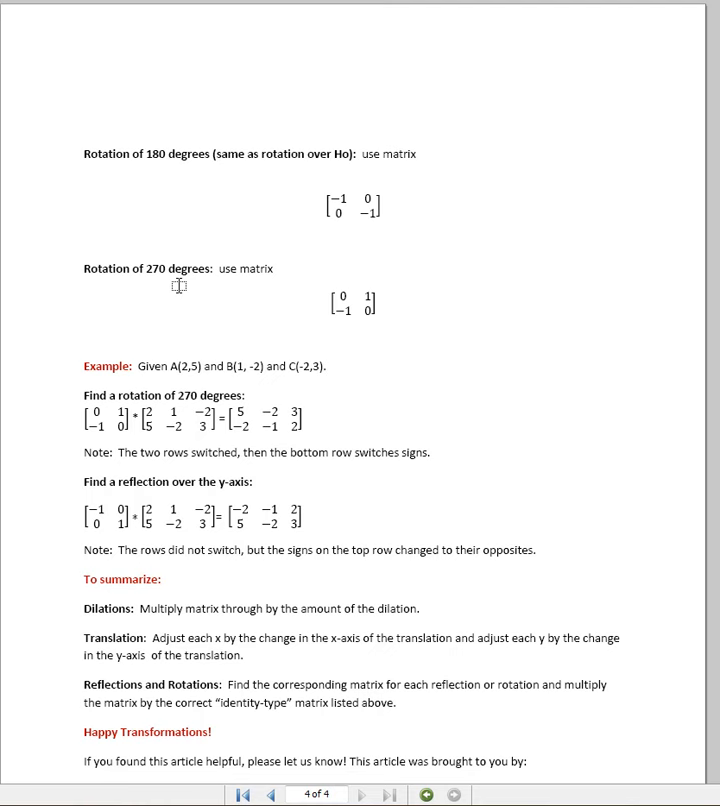
{"action": "mouse_move", "coordinate": [350, 330]}
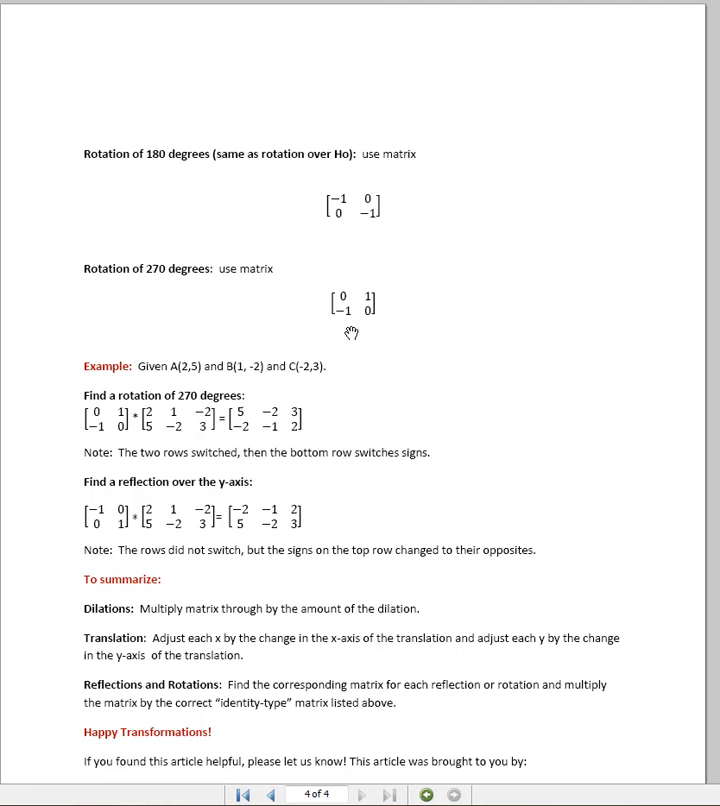
{"action": "mouse_move", "coordinate": [366, 318]}
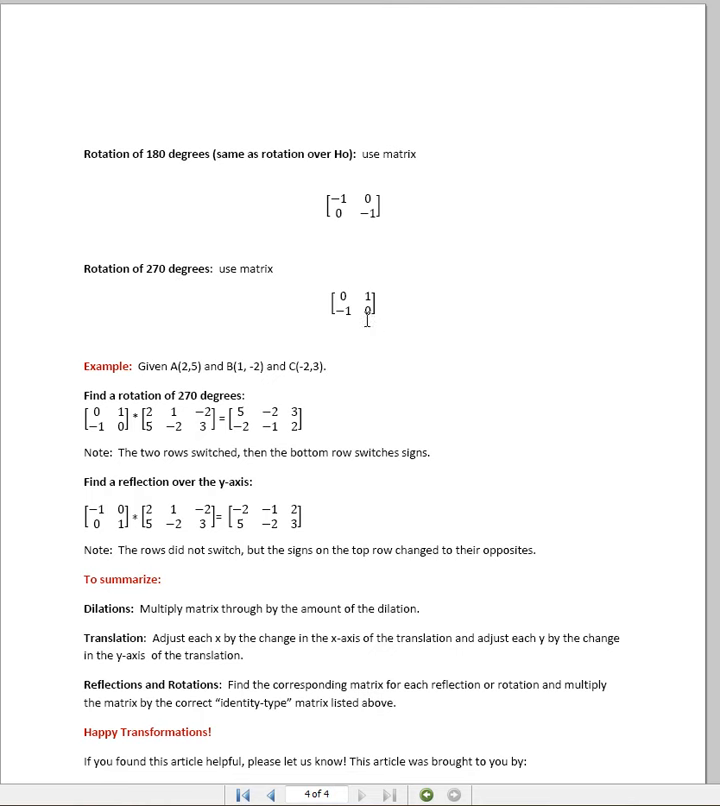
{"action": "mouse_move", "coordinate": [383, 318]}
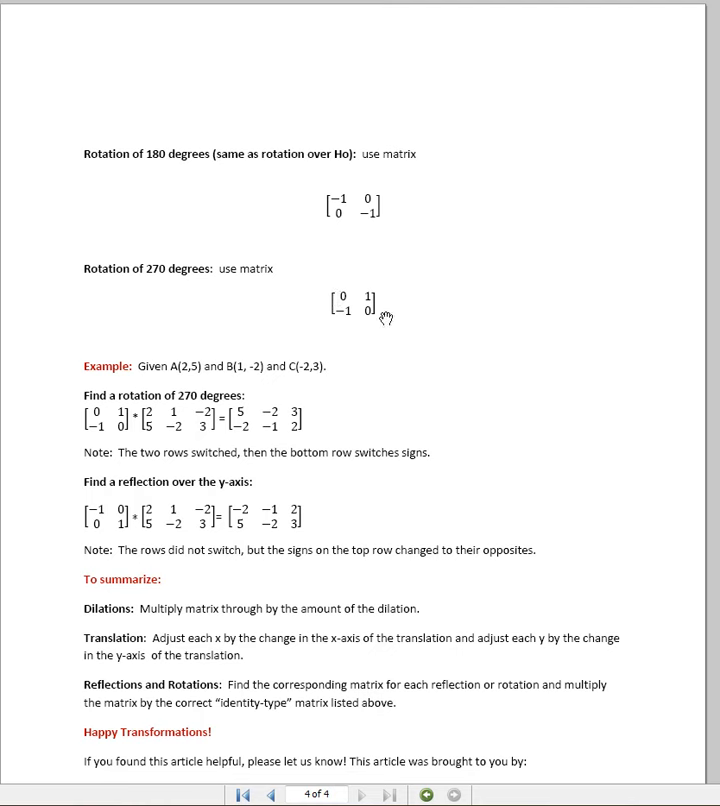
{"action": "mouse_move", "coordinate": [388, 320]}
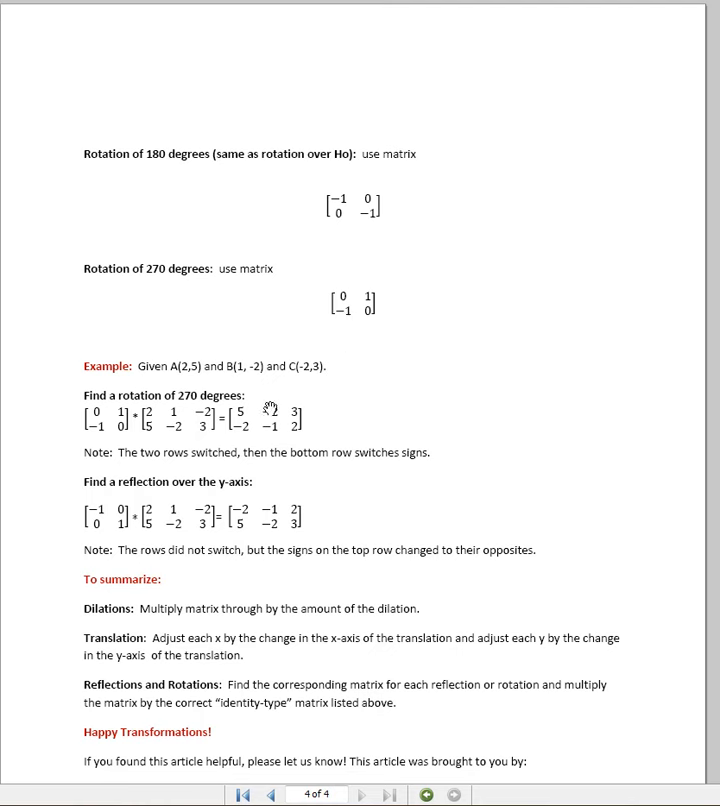
{"action": "mouse_move", "coordinate": [183, 440]}
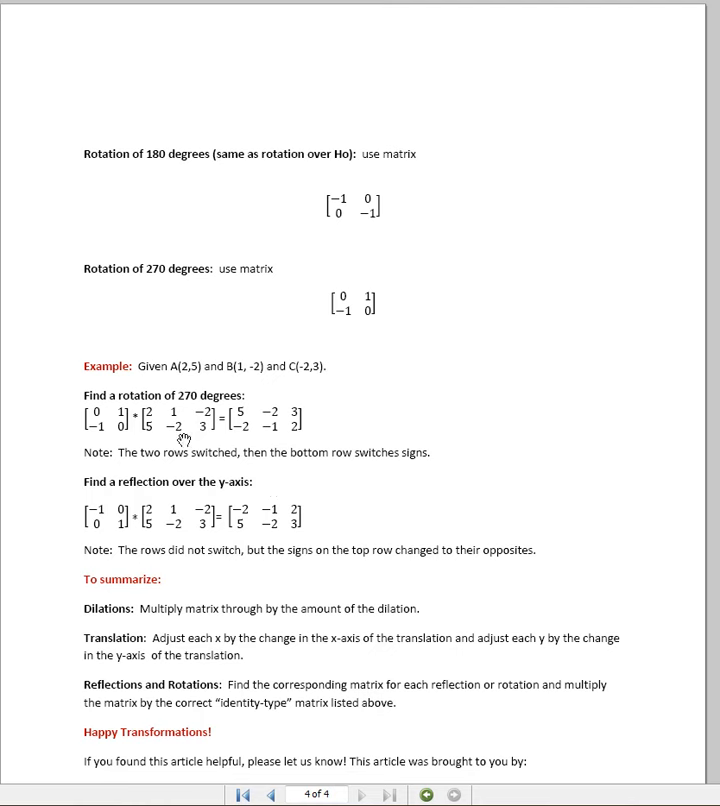
{"action": "mouse_move", "coordinate": [180, 377]}
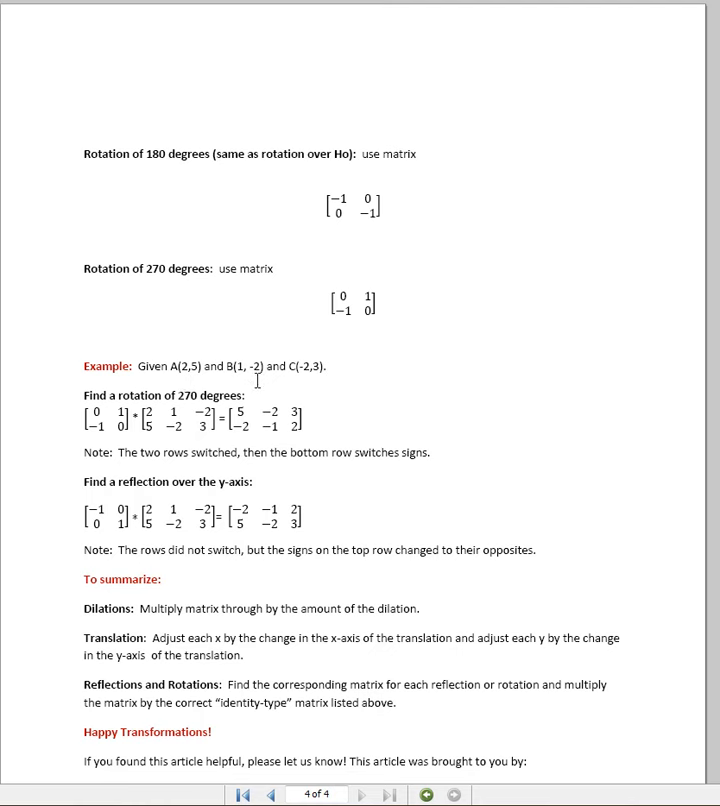
{"action": "mouse_move", "coordinate": [313, 382]}
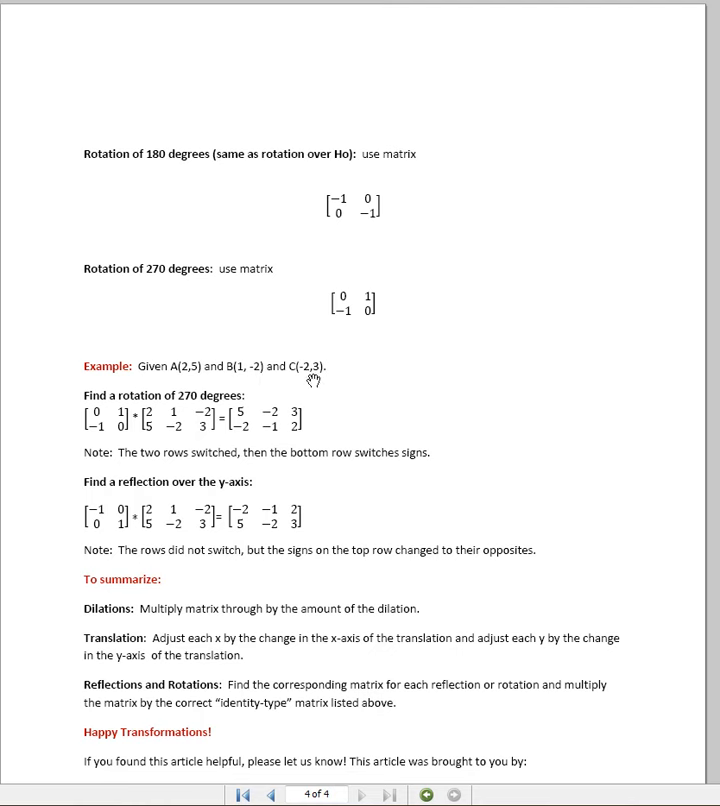
{"action": "mouse_move", "coordinate": [334, 373]}
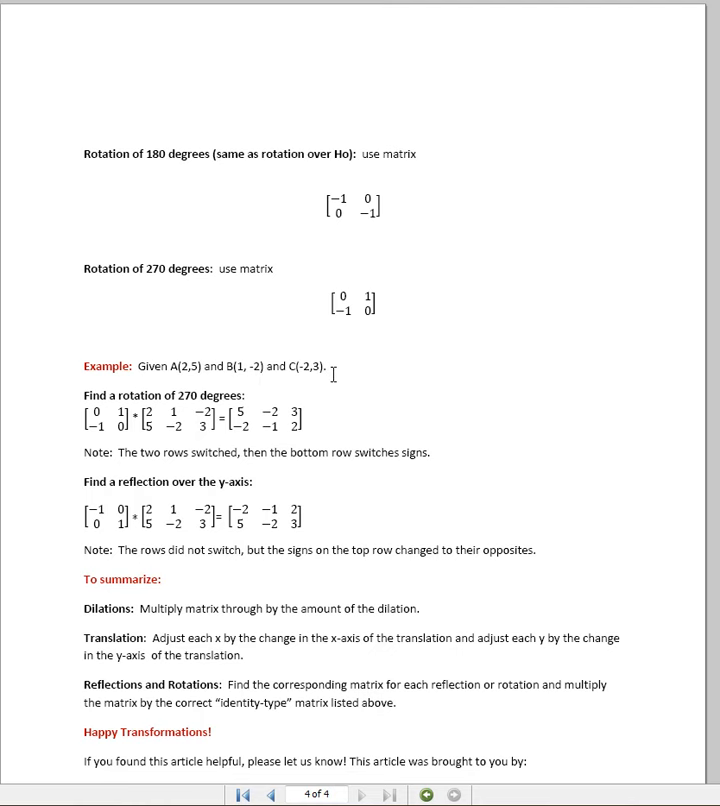
{"action": "mouse_move", "coordinate": [316, 384]}
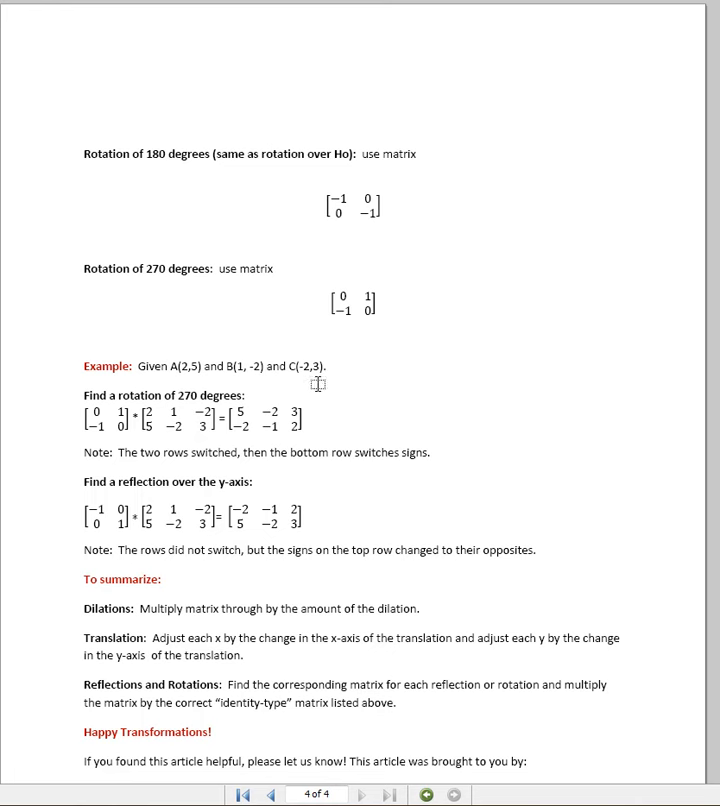
{"action": "mouse_move", "coordinate": [200, 408]}
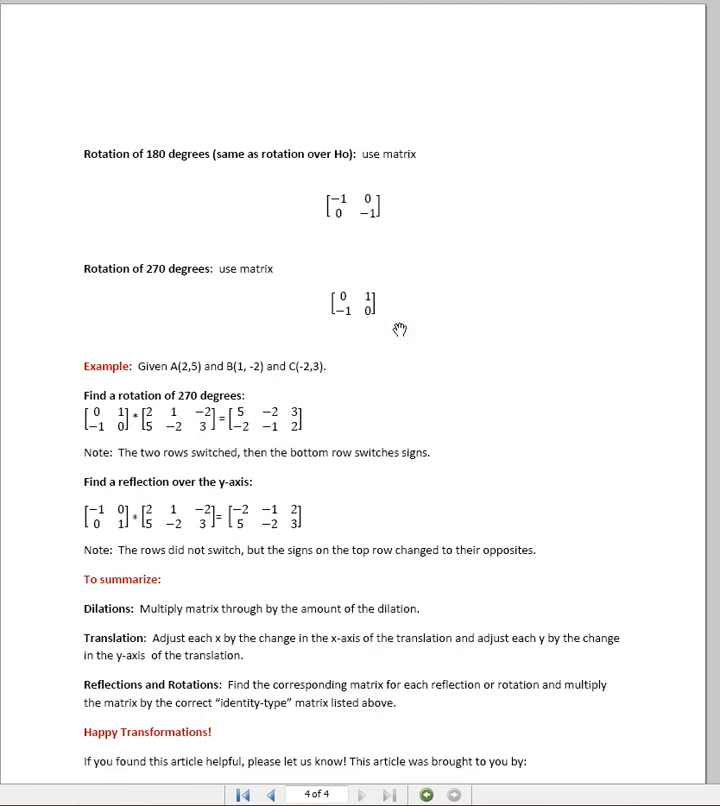
{"action": "mouse_move", "coordinate": [348, 340]}
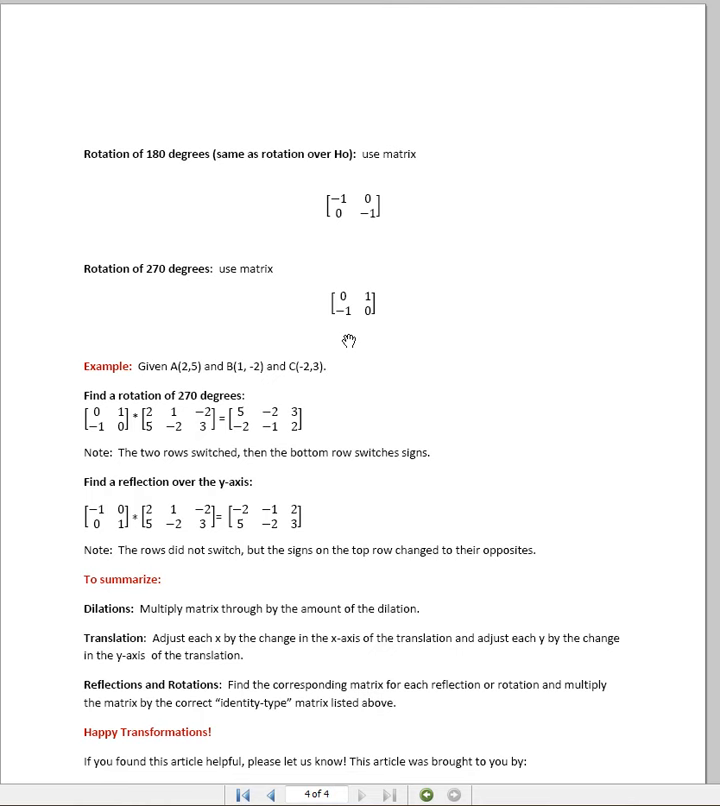
{"action": "mouse_move", "coordinate": [198, 393]}
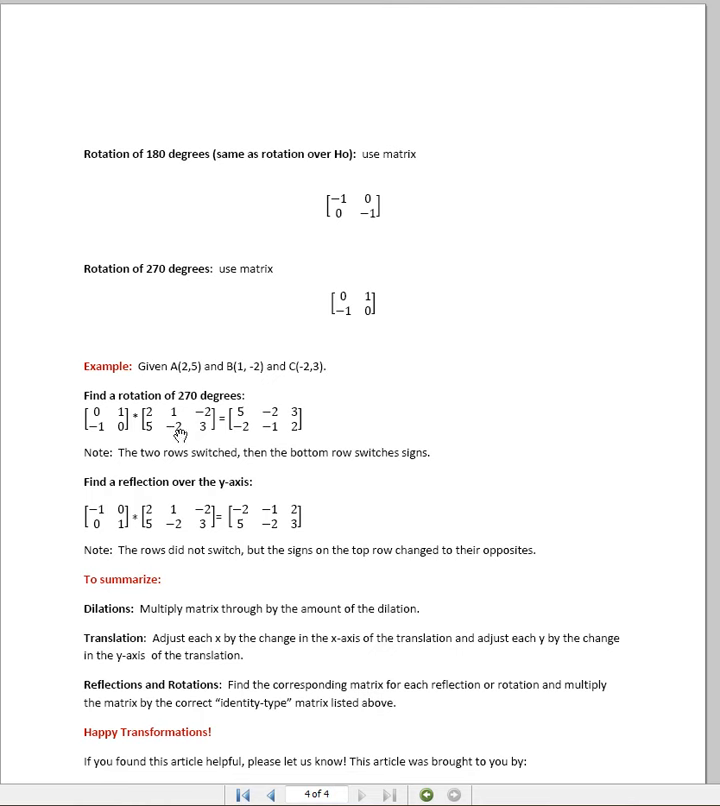
{"action": "mouse_move", "coordinate": [213, 375]}
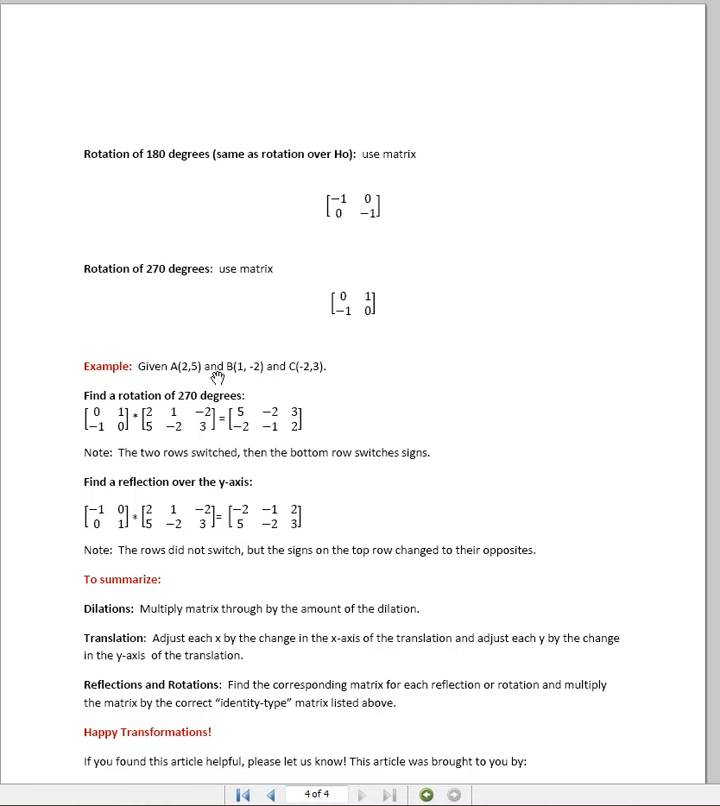
{"action": "mouse_move", "coordinate": [190, 374]}
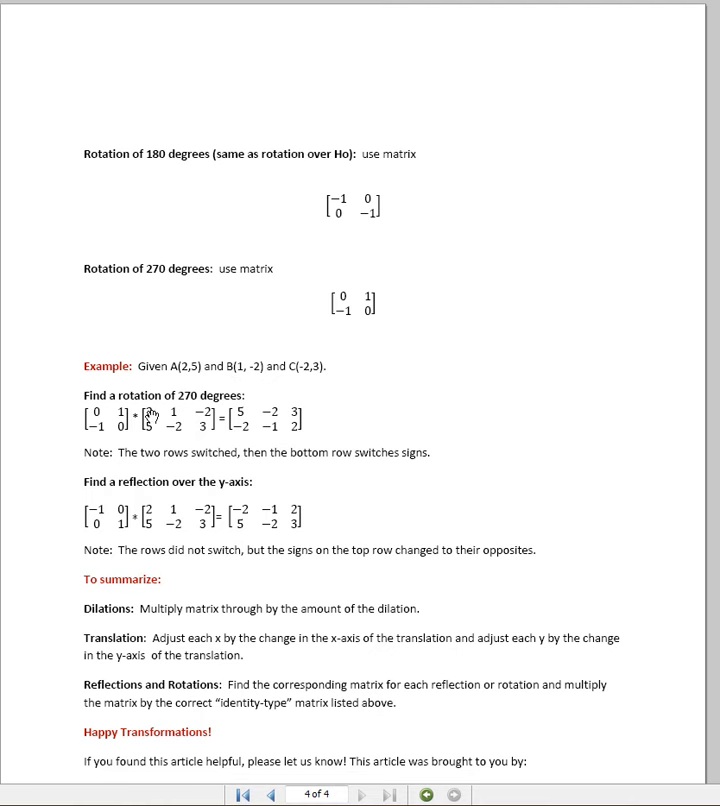
{"action": "mouse_move", "coordinate": [190, 370]}
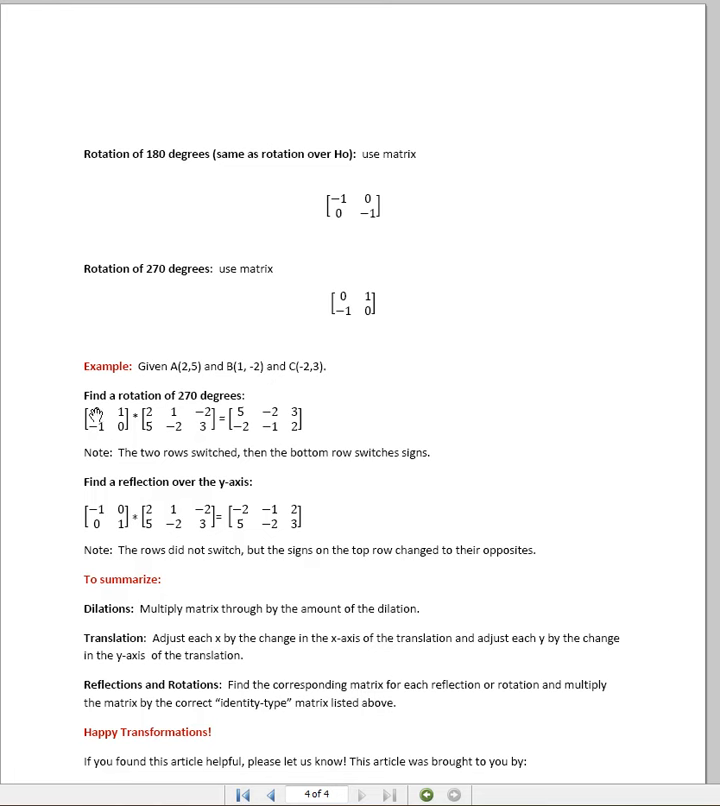
{"action": "mouse_move", "coordinate": [96, 415]}
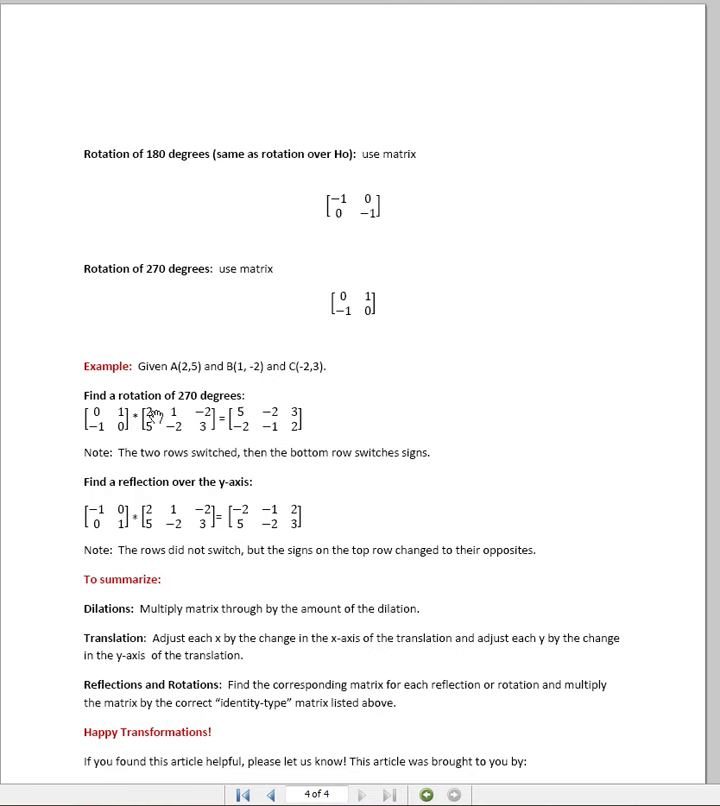
{"action": "mouse_move", "coordinate": [305, 428]}
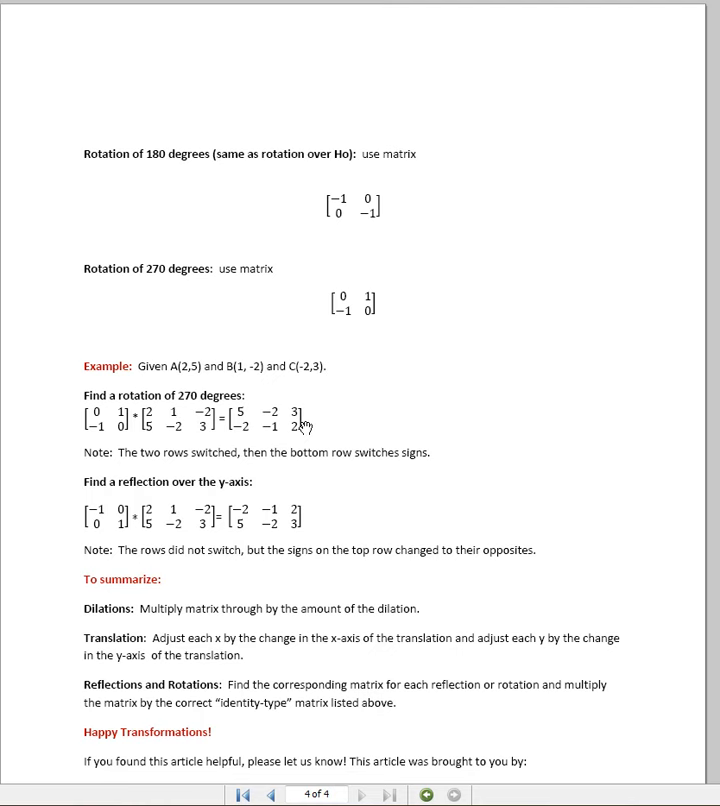
{"action": "mouse_move", "coordinate": [97, 433]}
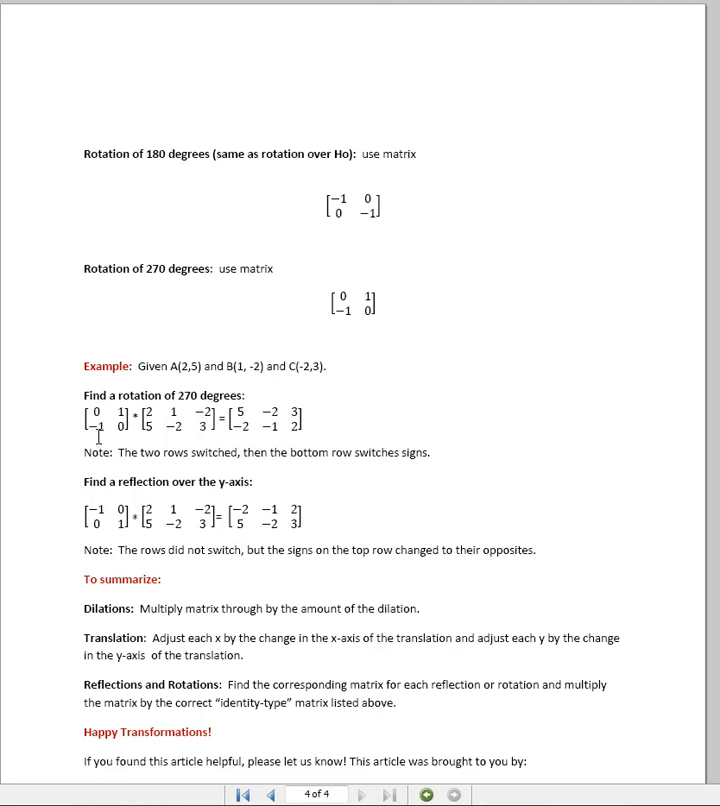
{"action": "mouse_move", "coordinate": [235, 432]}
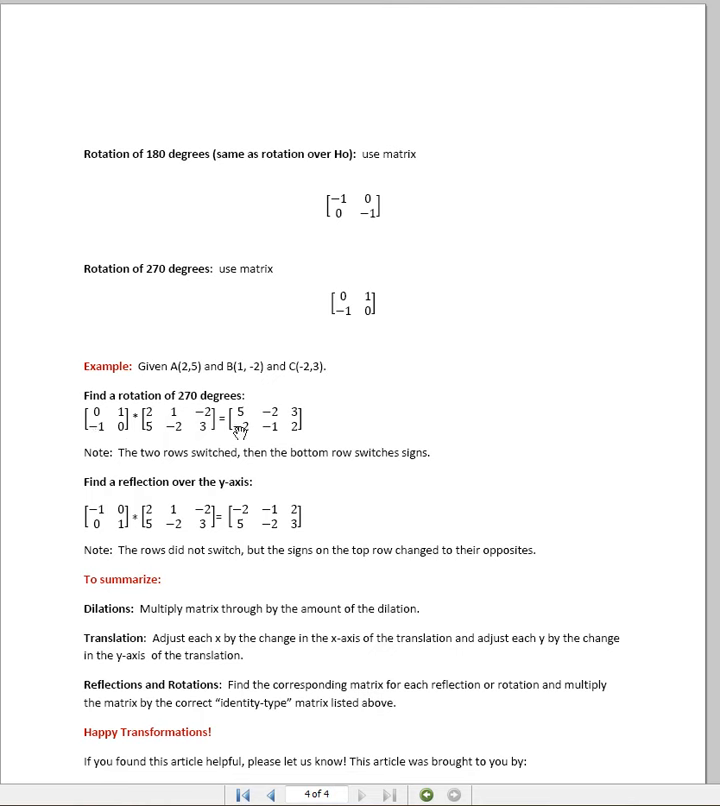
{"action": "mouse_move", "coordinate": [314, 437]}
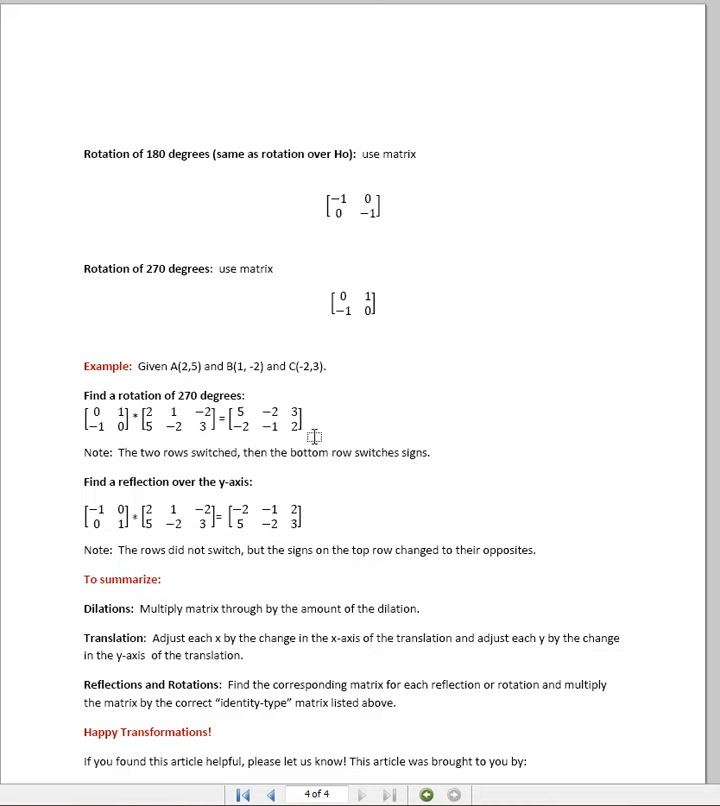
{"action": "scroll", "scroll_direction": "down", "scroll_amount": 3}
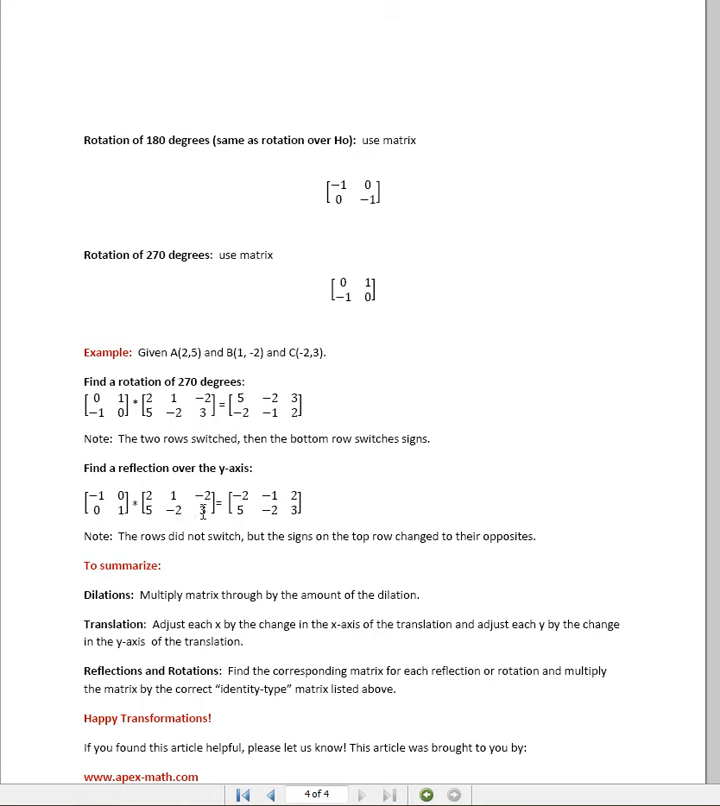
{"action": "mouse_move", "coordinate": [228, 511]}
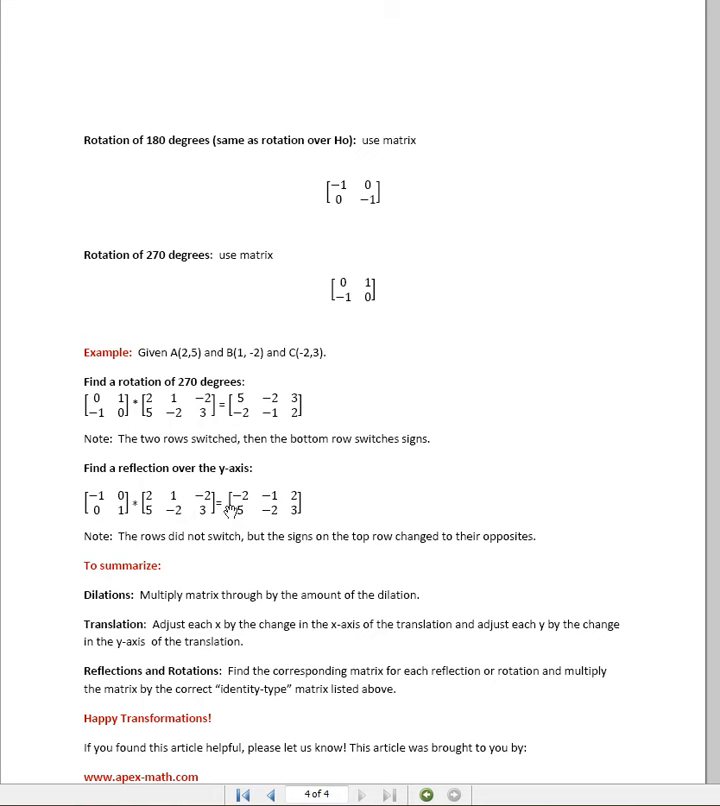